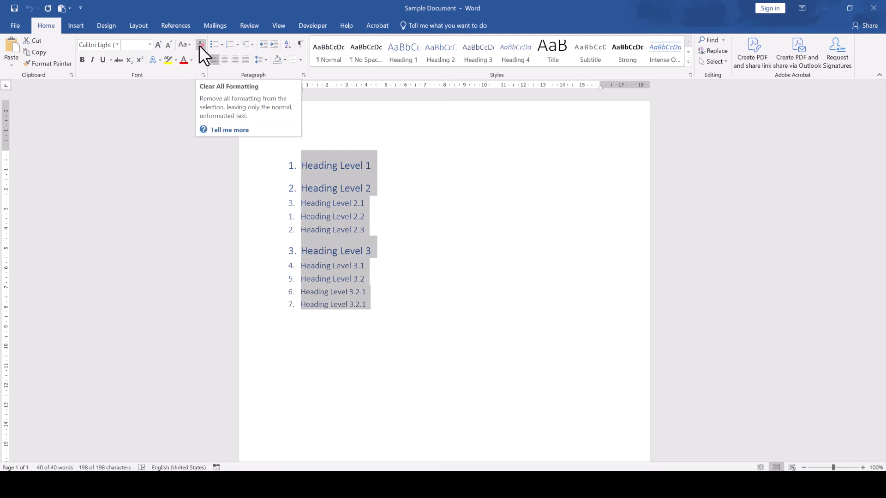
Clear all formatting from the selected headings, leaving plain unnumbered text
click(200, 45)
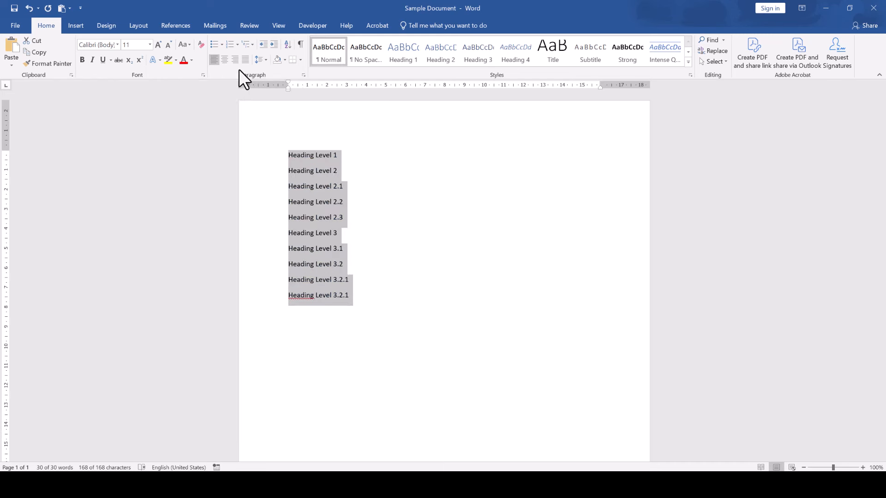
mouse_move(247, 44)
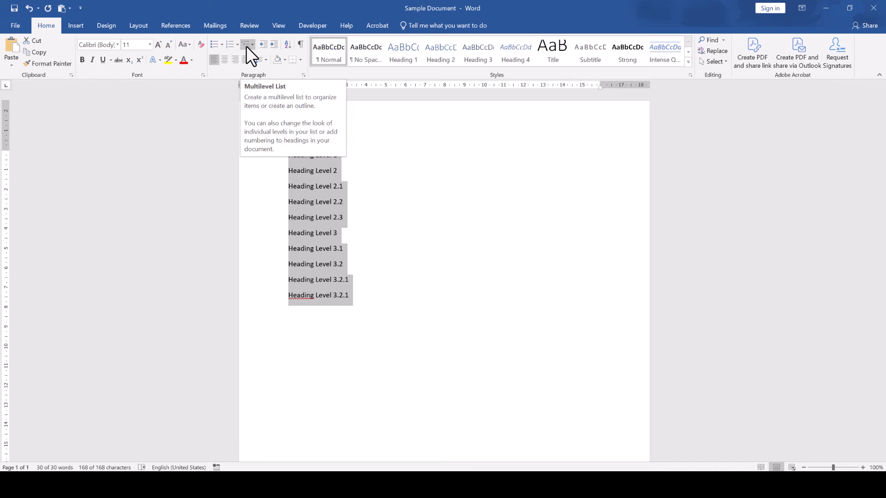
Apply the Heading 1/1.1/1.1.1 multilevel scheme, demote Heading Level 3.1, and close without saving
click(247, 45)
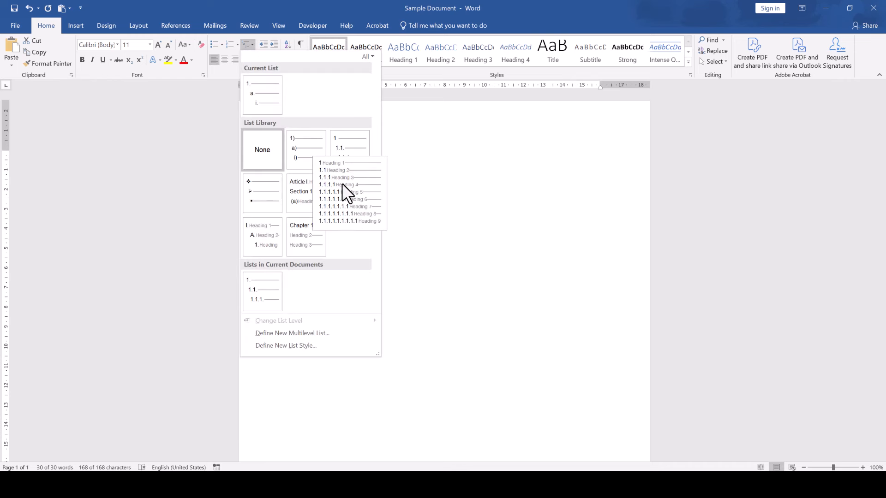
mouse_move(349, 205)
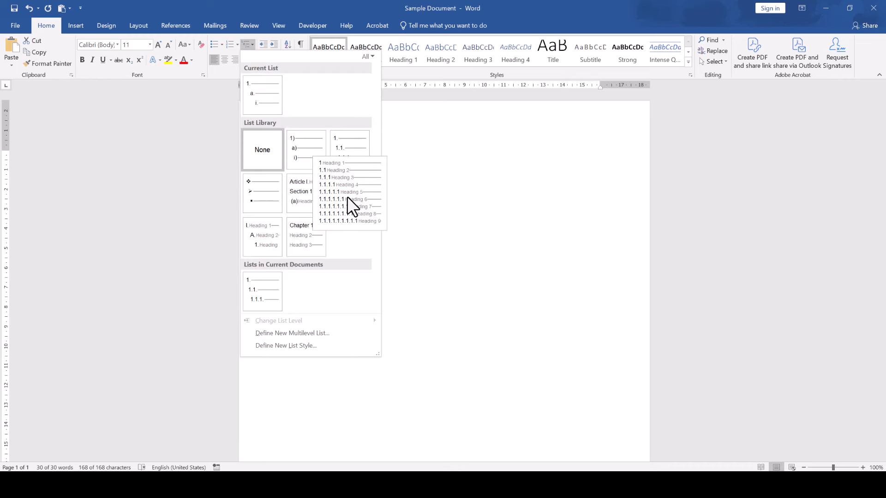
click(348, 192)
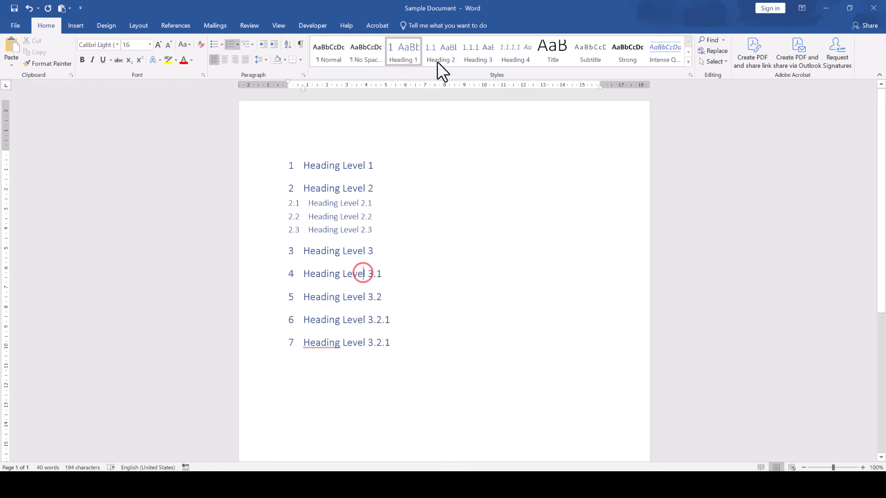
click(477, 54)
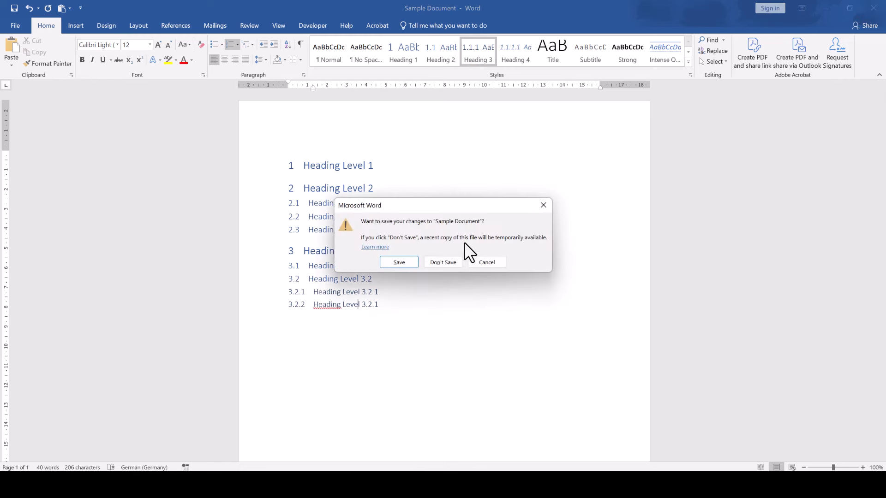
click(442, 262)
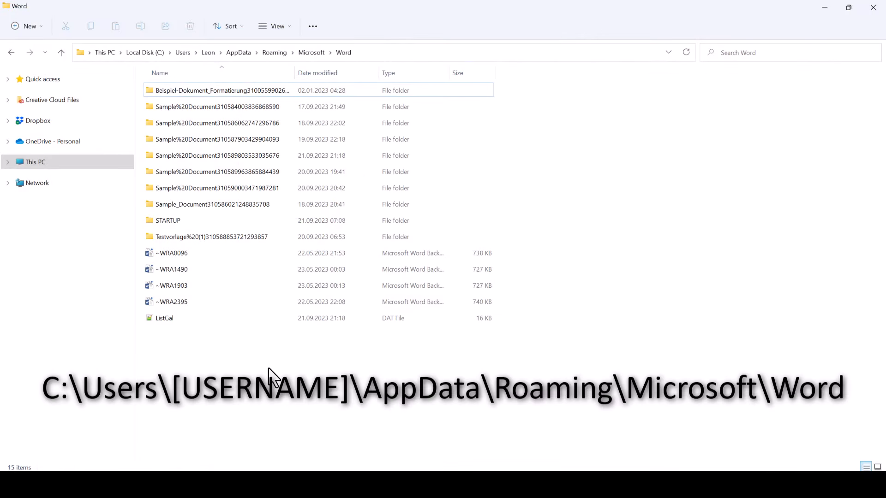
Select the ListGal file in Word's AppData settings folder to reset the list gallery
click(164, 318)
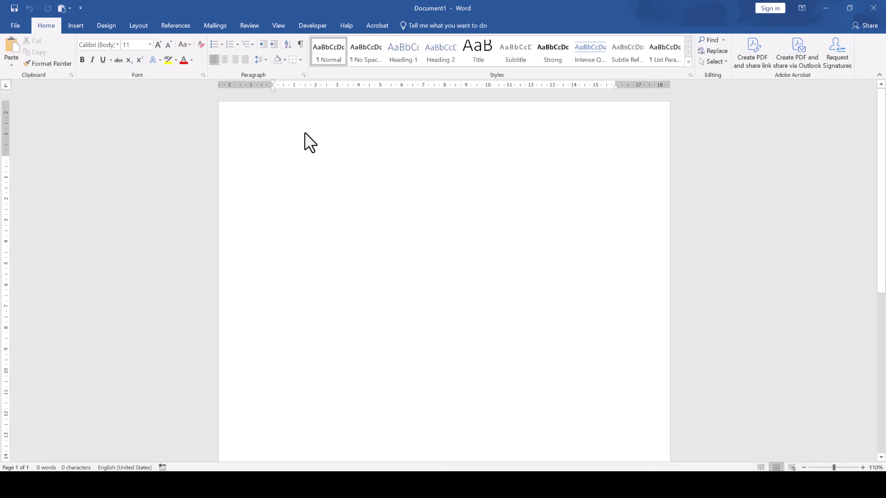
Write 'Heading' in the new document and bring up the reset multilevel list gallery
click(273, 161)
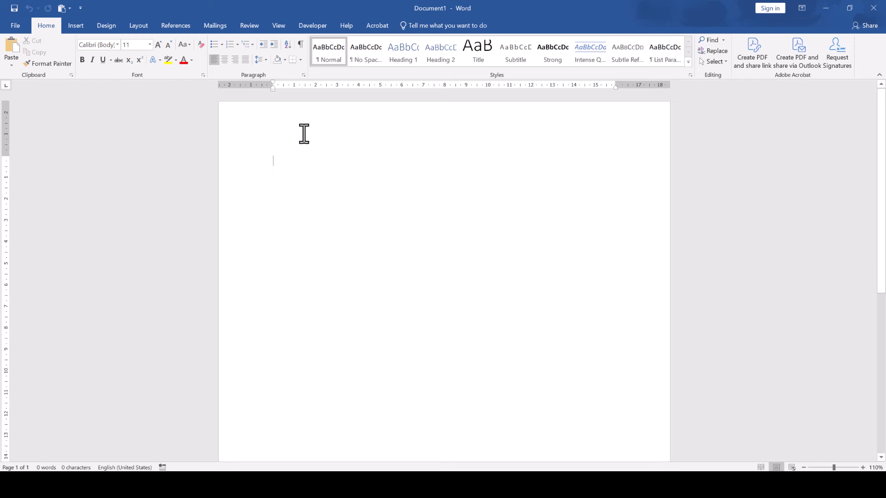
text(Heading)
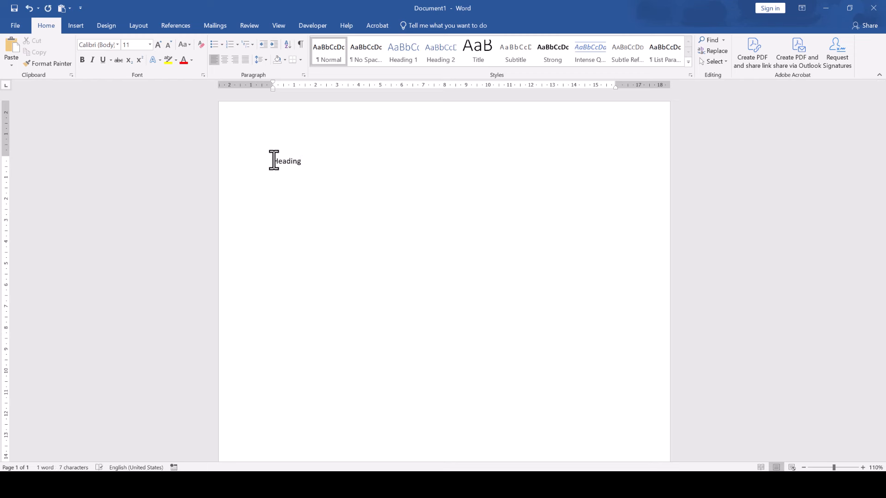
click(245, 44)
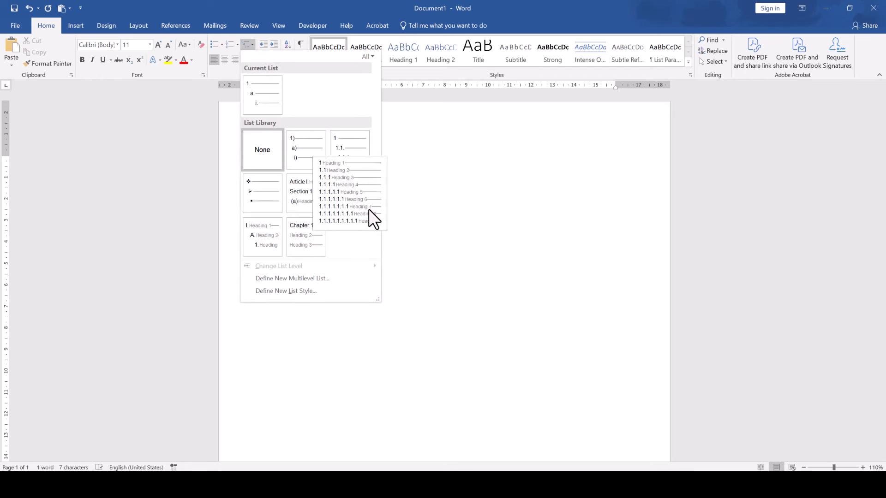